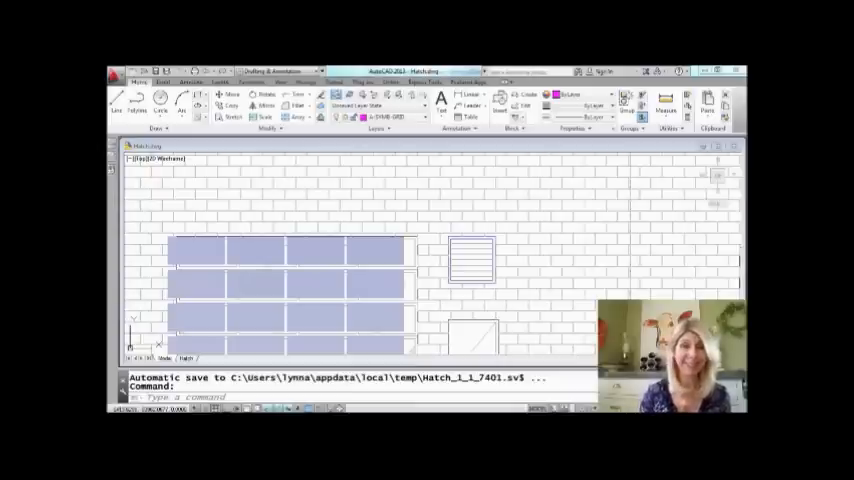
mouse_move(590, 300)
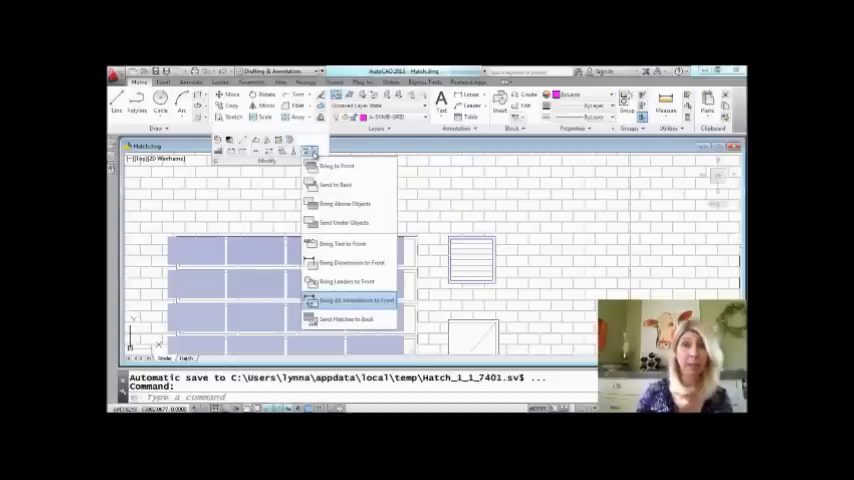
mouse_move(340, 166)
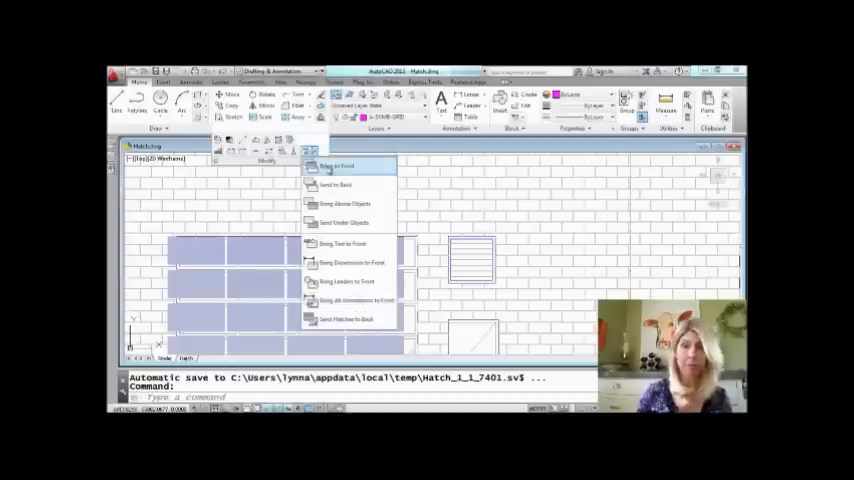
mouse_move(345, 208)
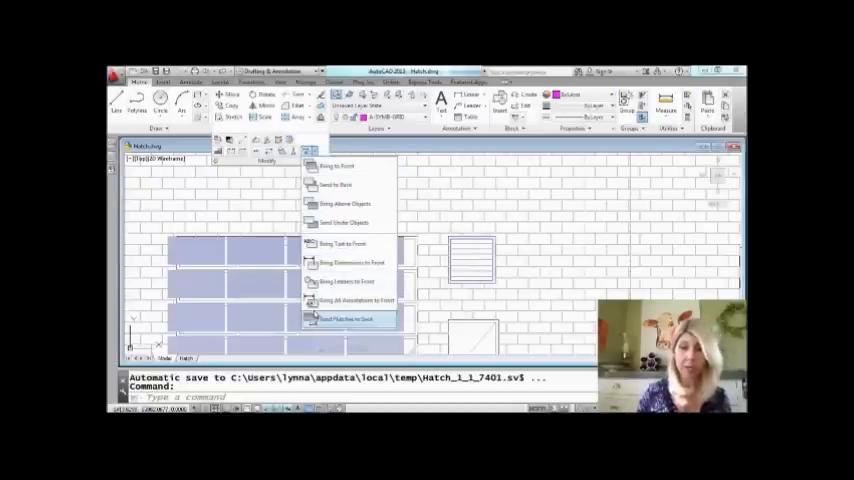
mouse_move(348, 243)
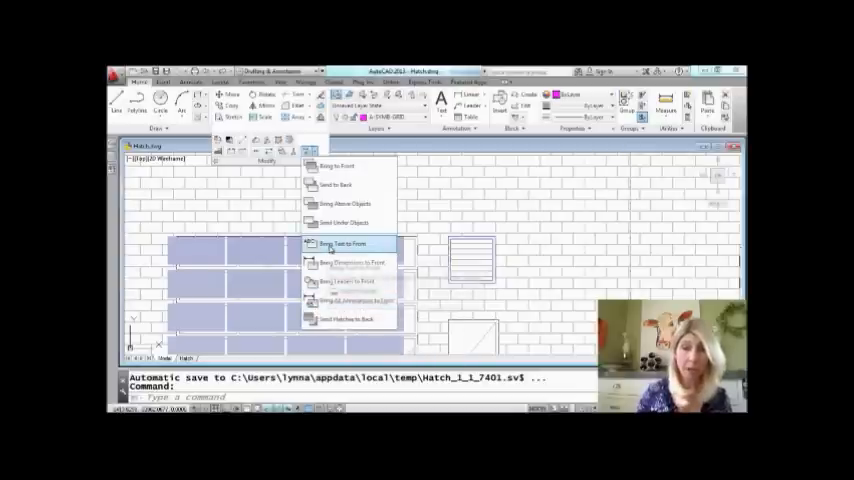
mouse_move(340, 244)
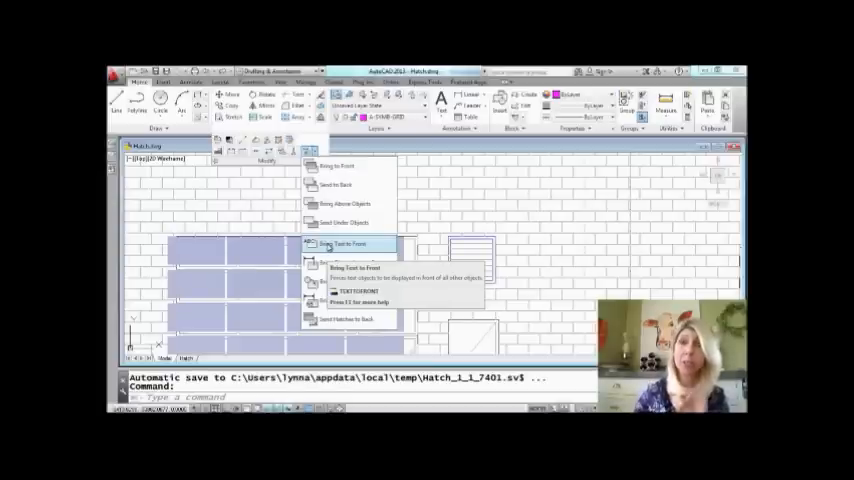
- Choose Bring Text to Front so the 68 text objects show above the hatches
click(350, 244)
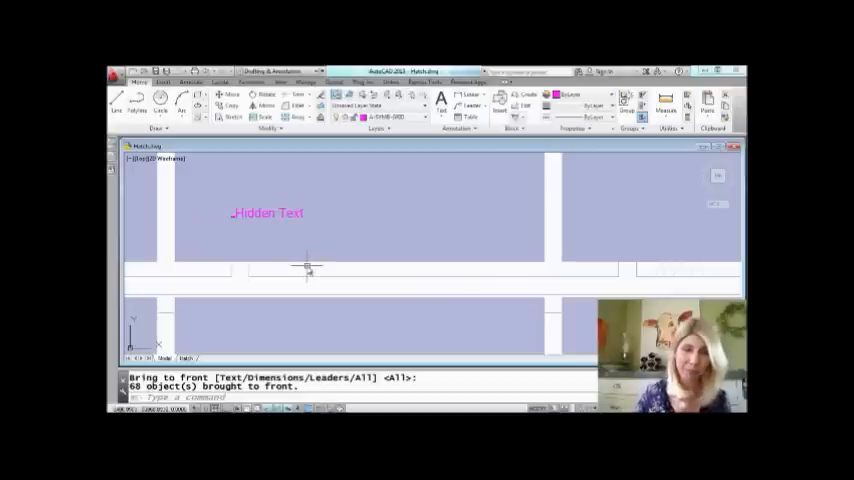
mouse_move(308, 268)
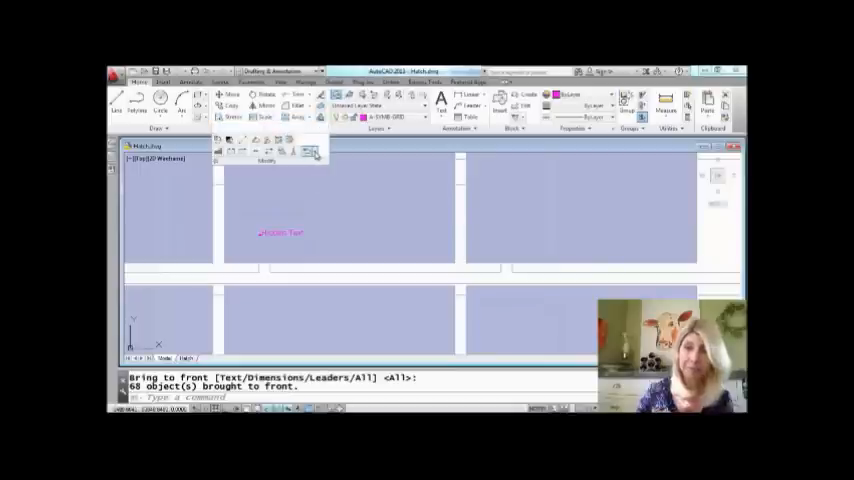
- Use the Draw Order flyout's Bring All Annotations to Front, moving 69 objects forward
click(316, 152)
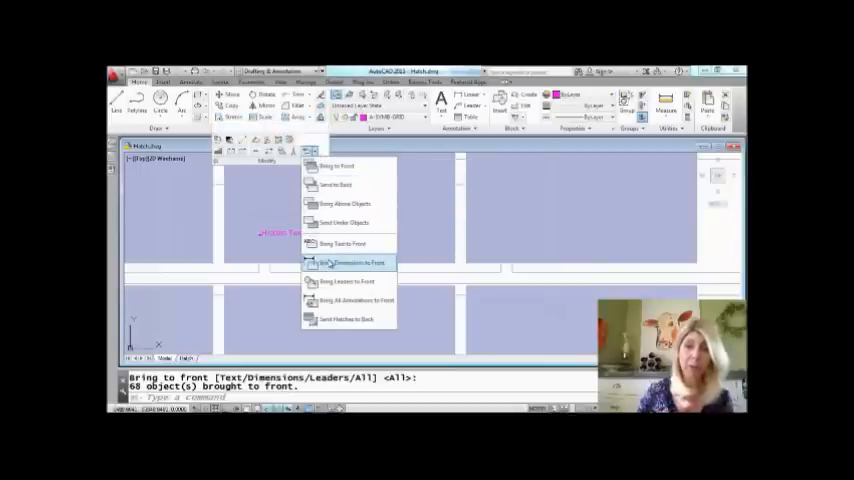
mouse_move(340, 281)
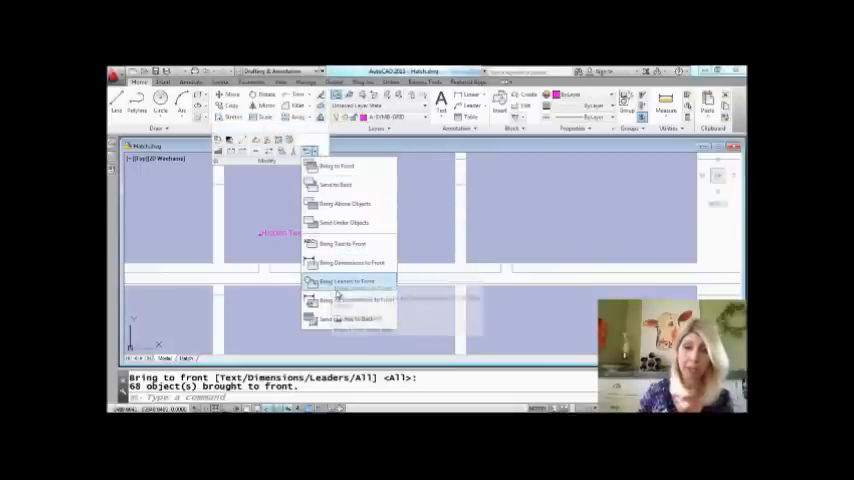
mouse_move(345, 281)
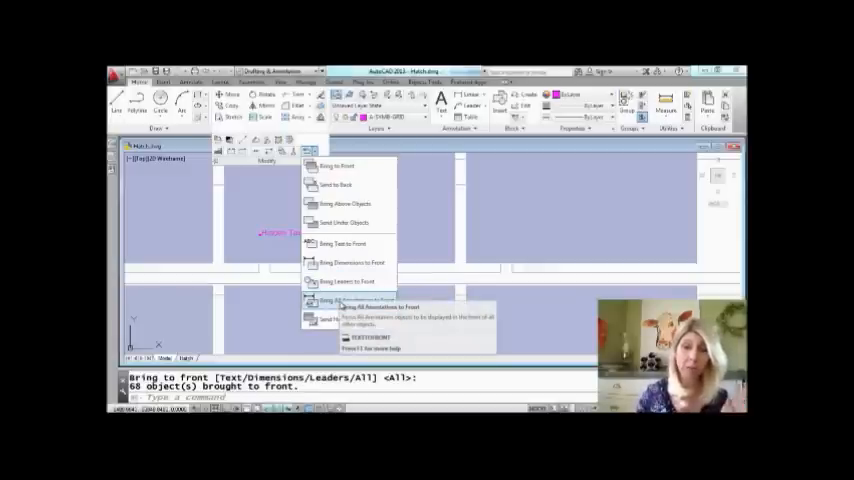
mouse_move(350, 320)
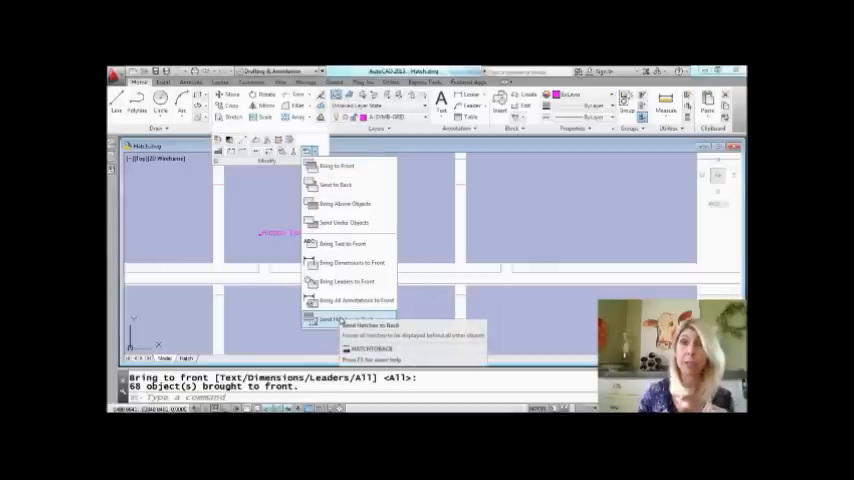
mouse_move(351, 300)
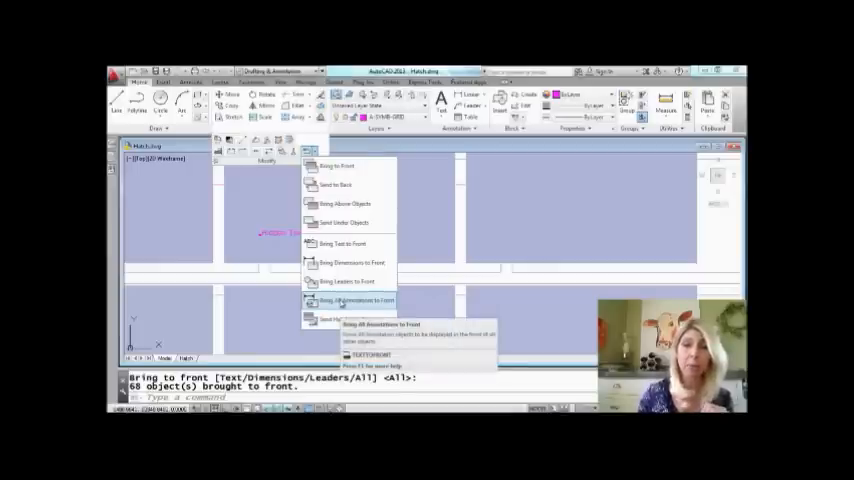
click(356, 300)
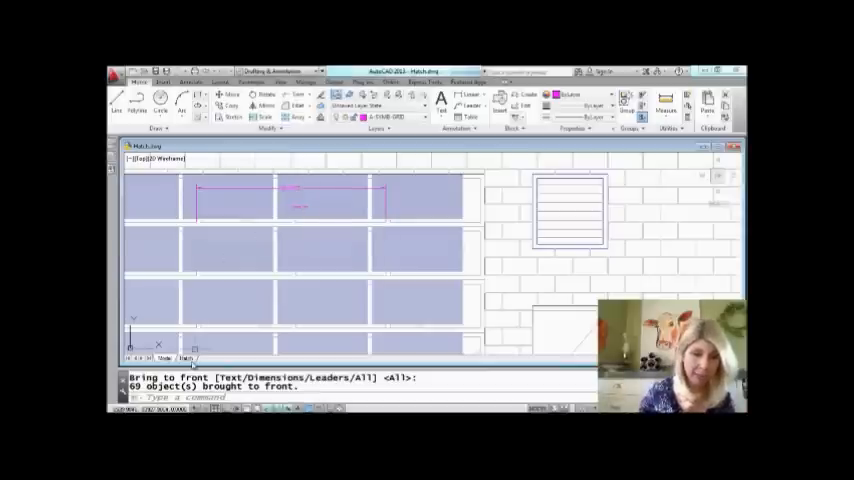
- Switch to the Hatch layout sheet showing the building elevations
click(185, 358)
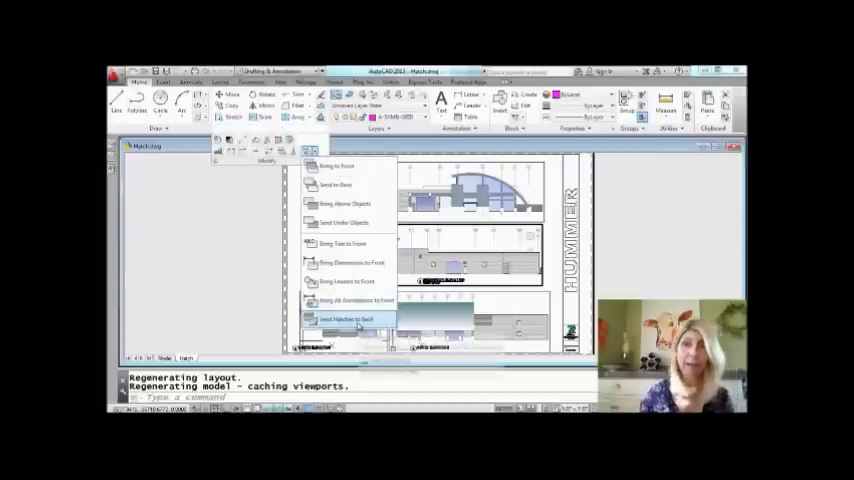
mouse_move(347, 318)
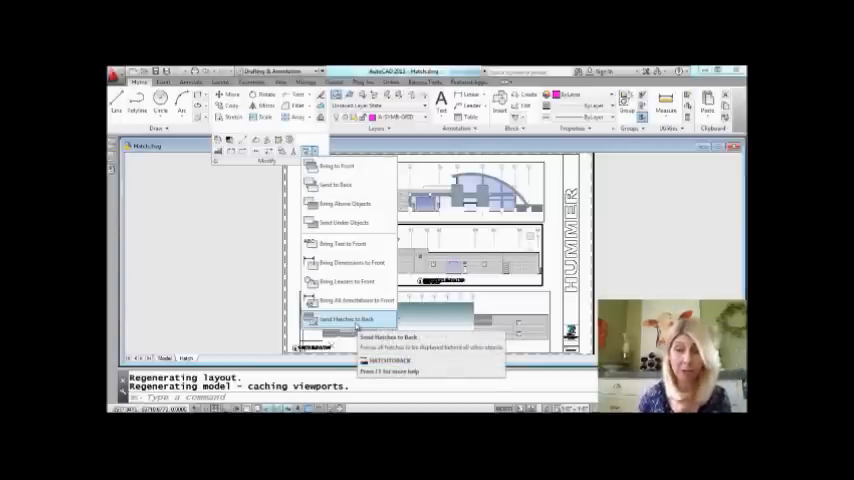
- Choose Send Hatches to Back, moving 105 hatch objects behind everything else
click(344, 319)
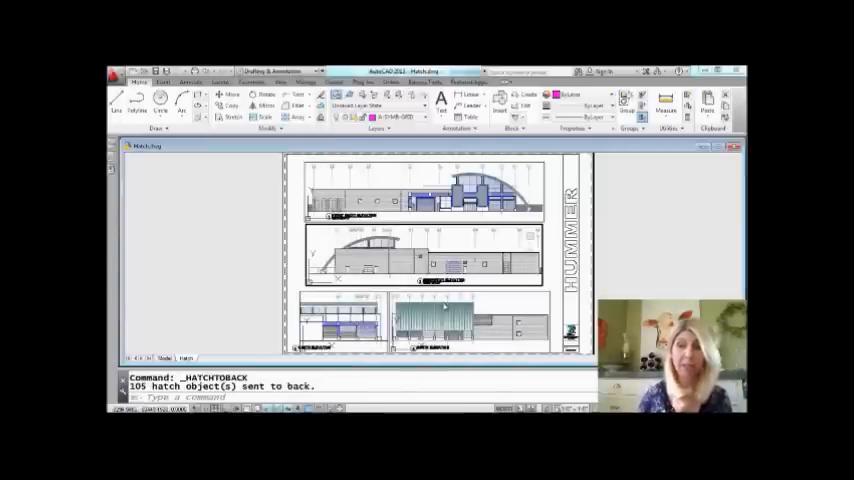